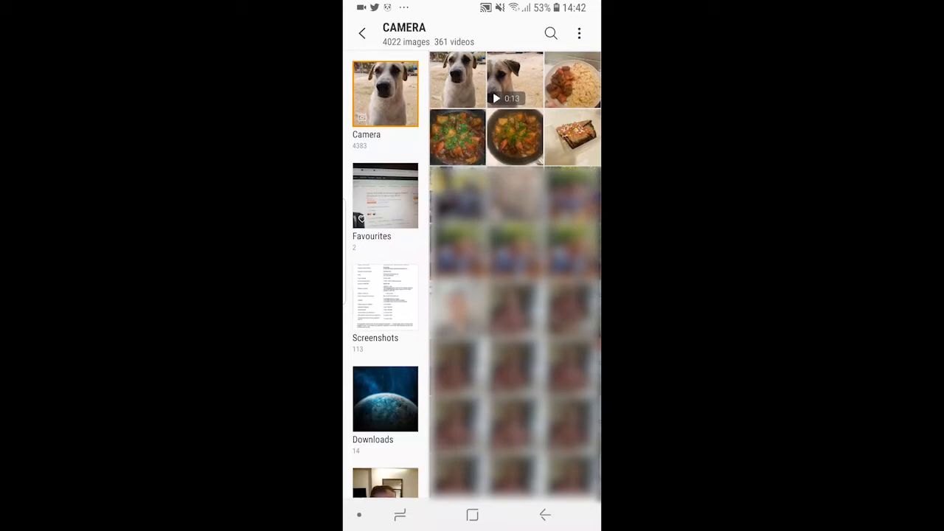
Check the dog photo's Details in Gallery to find its Internal storage/DCIM/Camera path.
{"action": "left_click", "coordinate": [457, 80]}
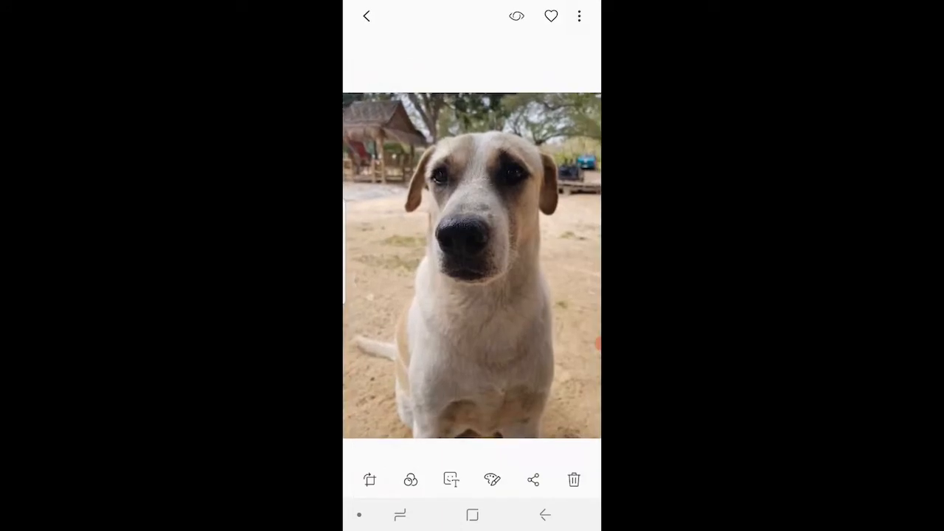
{"action": "left_click", "coordinate": [579, 15]}
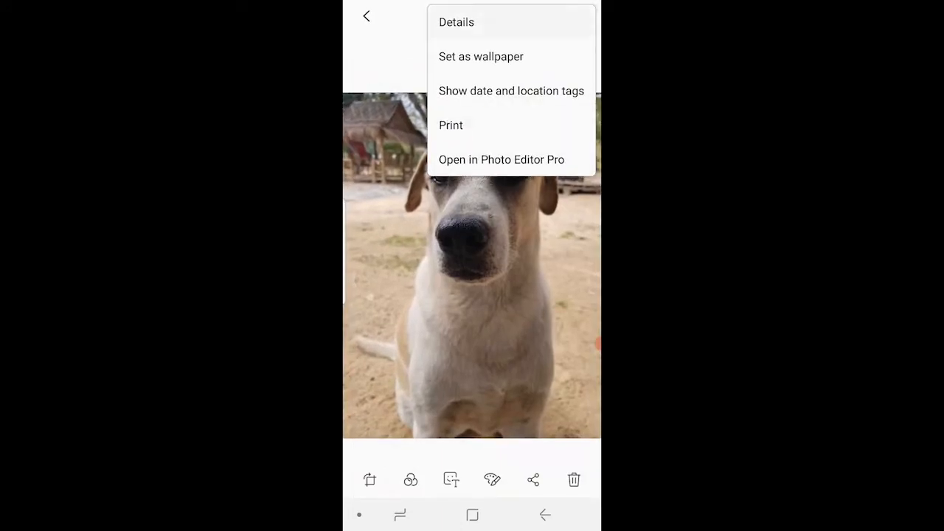
{"action": "left_click", "coordinate": [457, 22]}
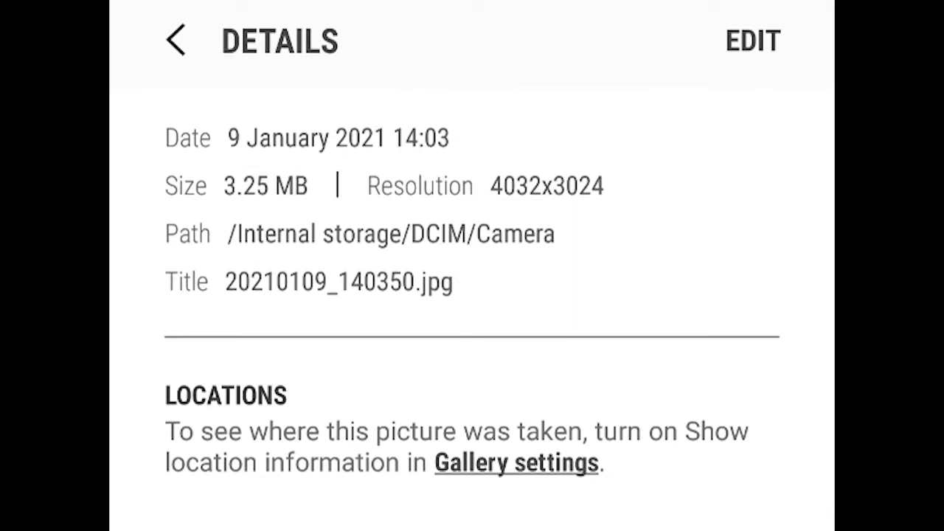
{"action": "left_click", "coordinate": [179, 40]}
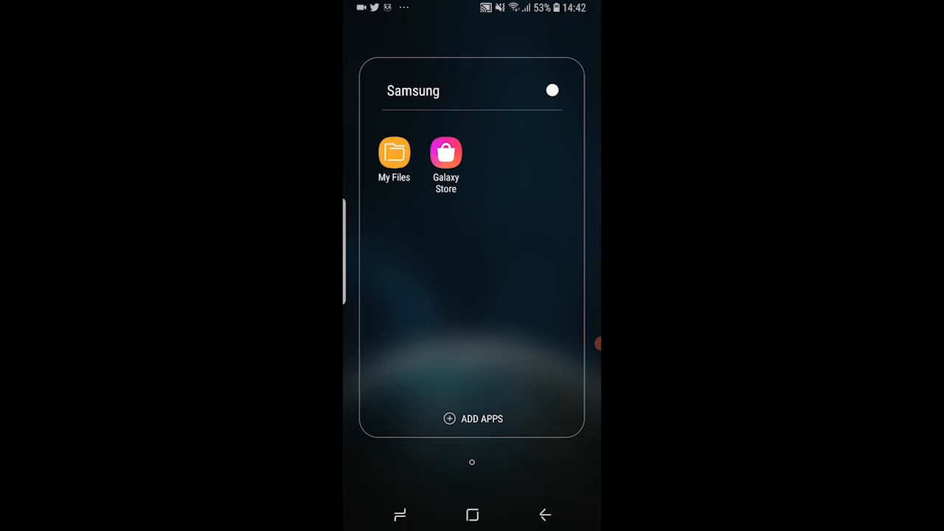
Open My Files and go to the DCIM Camera folder holding the dog photo.
{"action": "left_click", "coordinate": [394, 153]}
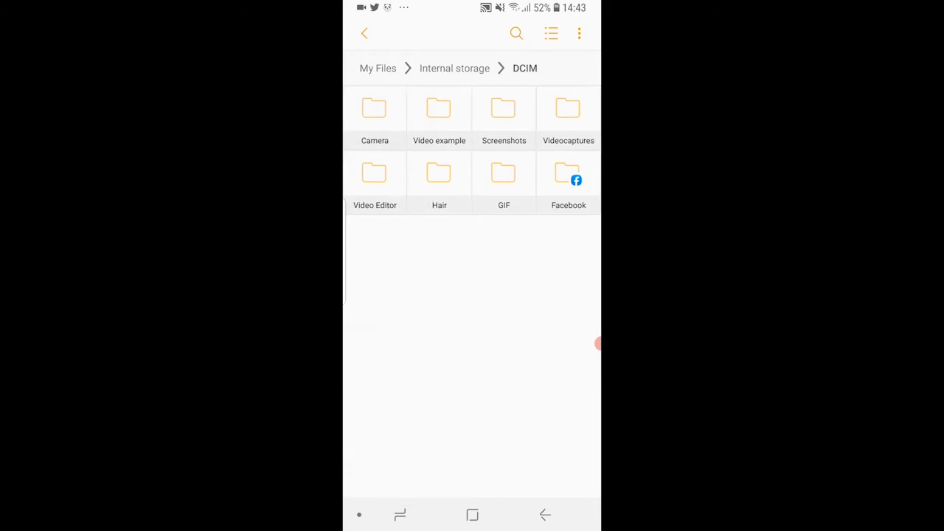
{"action": "left_click", "coordinate": [374, 109]}
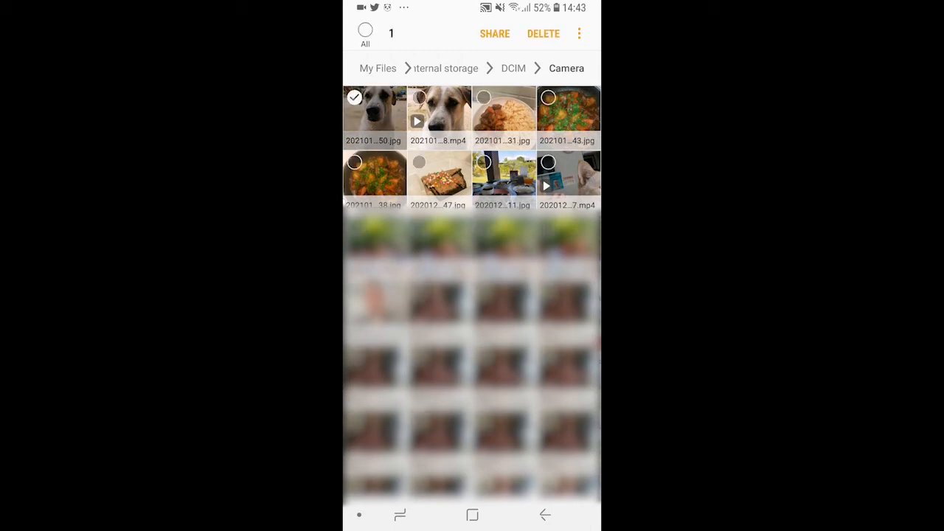
Rename the dog photo by adding a period before its file name.
{"action": "left_click", "coordinate": [579, 33]}
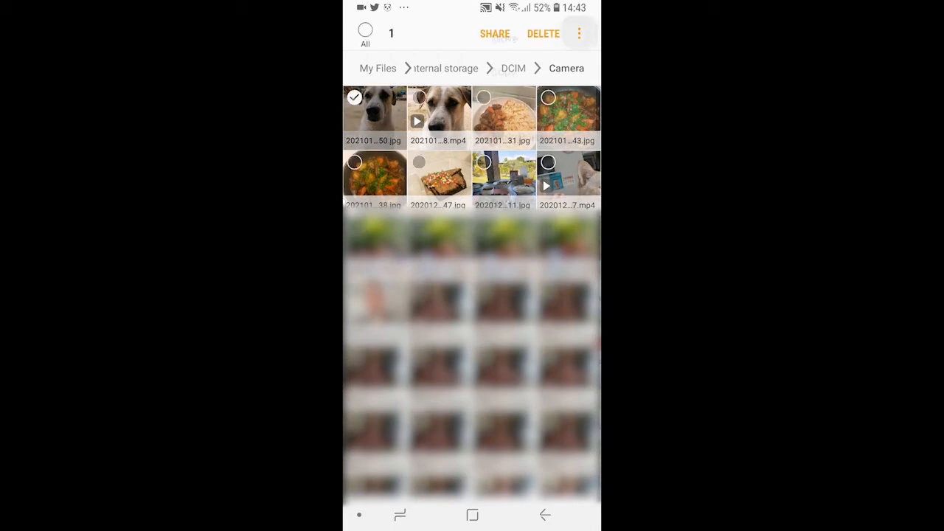
{"action": "left_click", "coordinate": [579, 33]}
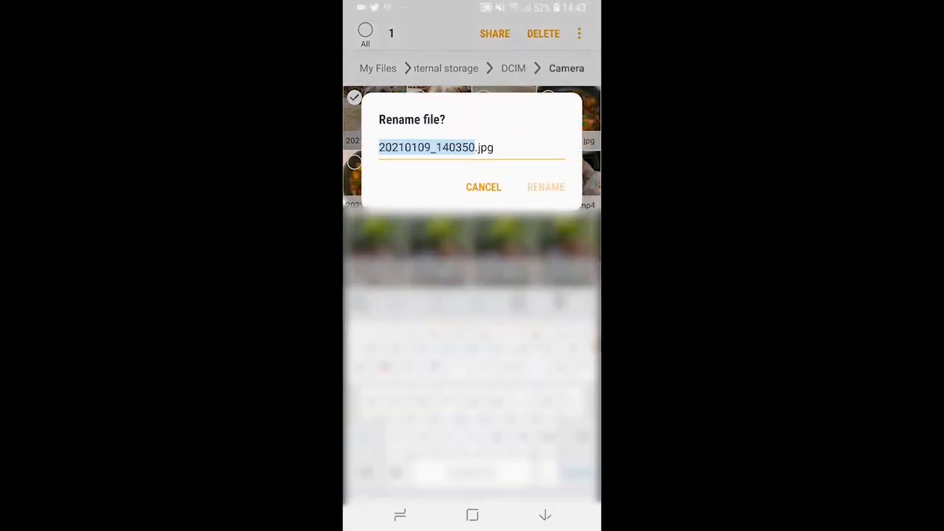
{"action": "left_click", "coordinate": [385, 148]}
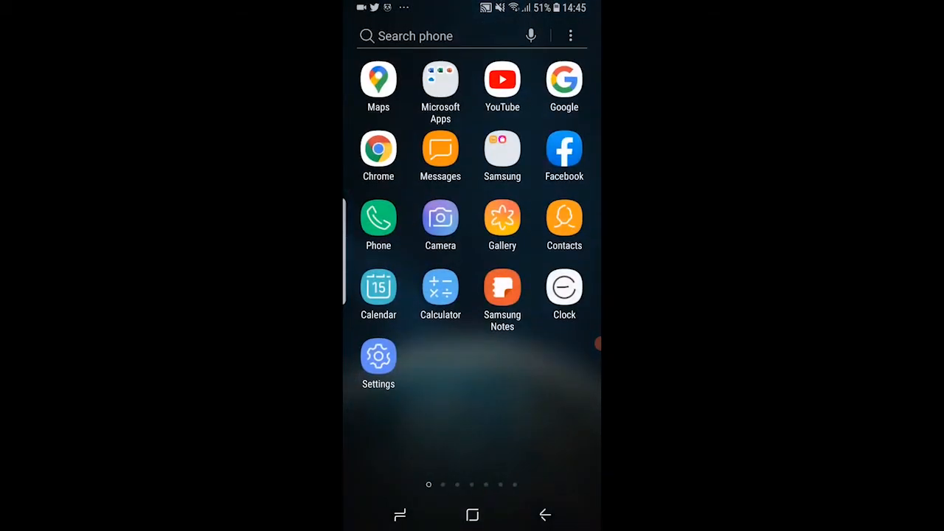
Back in My Files, rename the dog video by prefixing a period to its name.
{"action": "left_click", "coordinate": [502, 145]}
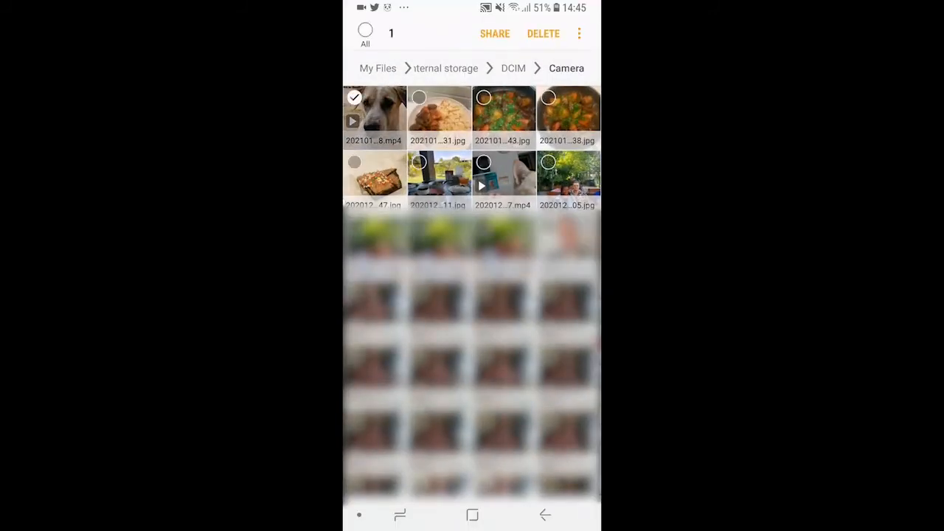
{"action": "left_click", "coordinate": [580, 33]}
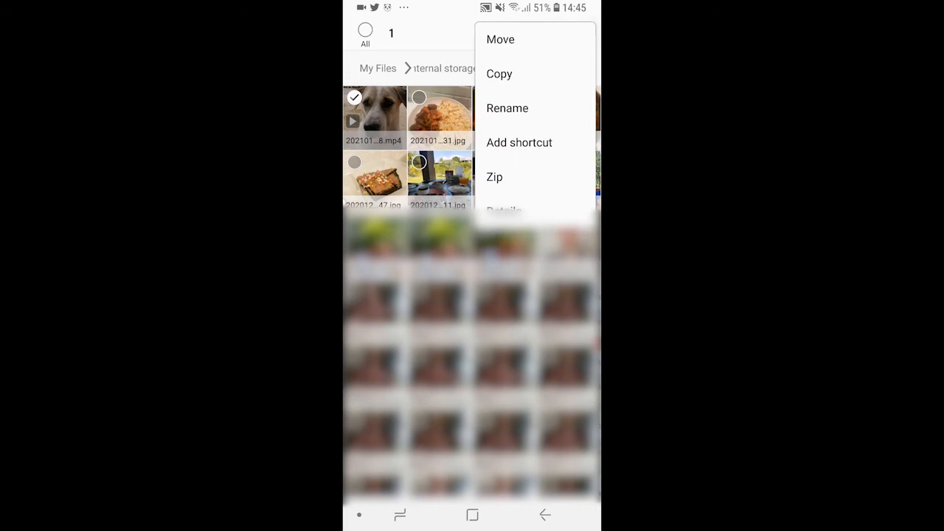
{"action": "left_click", "coordinate": [507, 108]}
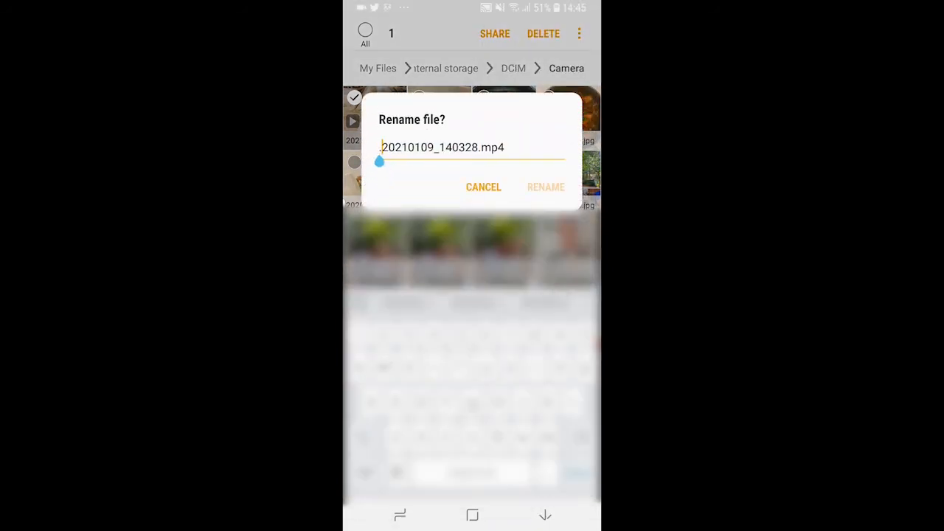
{"action": "left_click", "coordinate": [483, 187]}
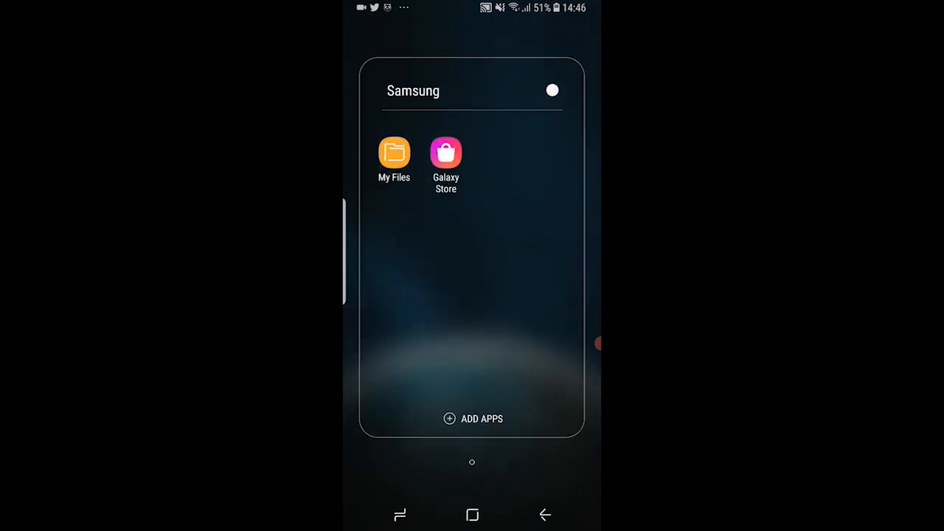
Turn on the Show hidden files toggle in My Files settings.
{"action": "left_click", "coordinate": [394, 154]}
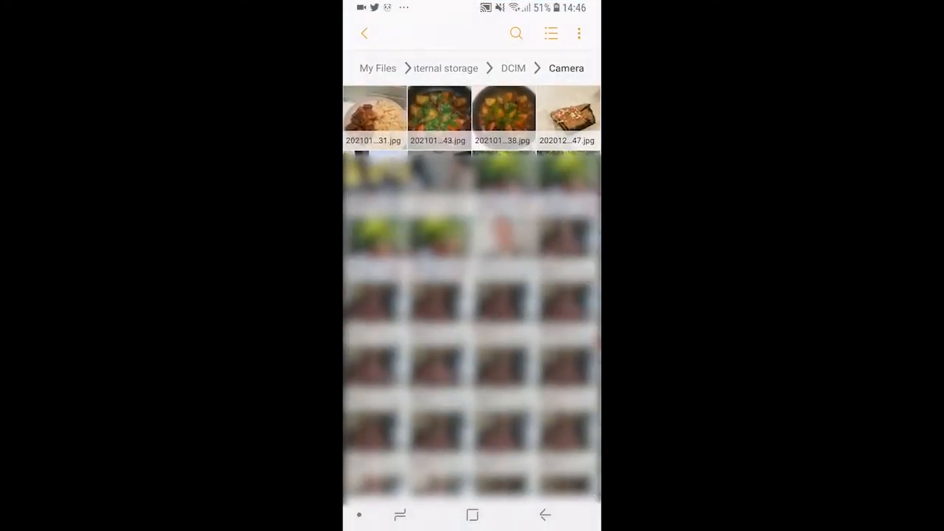
{"action": "left_click", "coordinate": [579, 33]}
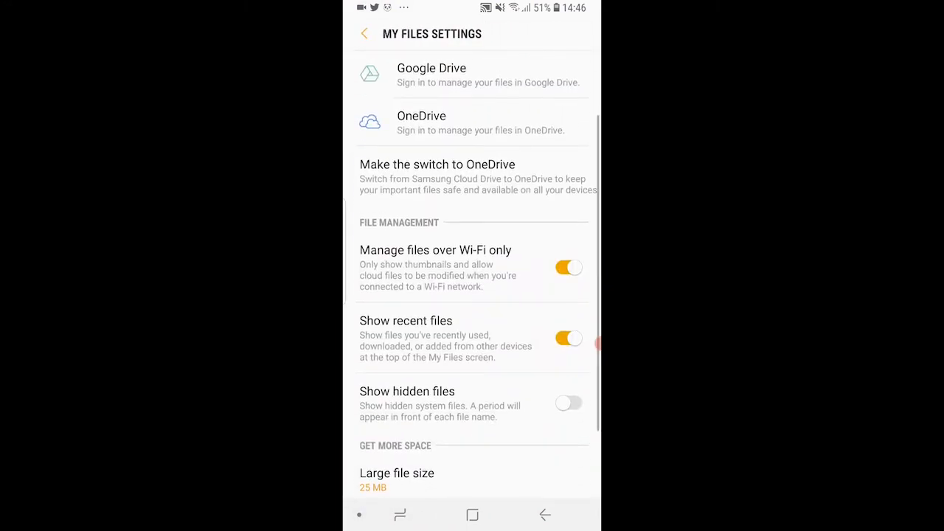
{"action": "left_click", "coordinate": [568, 403]}
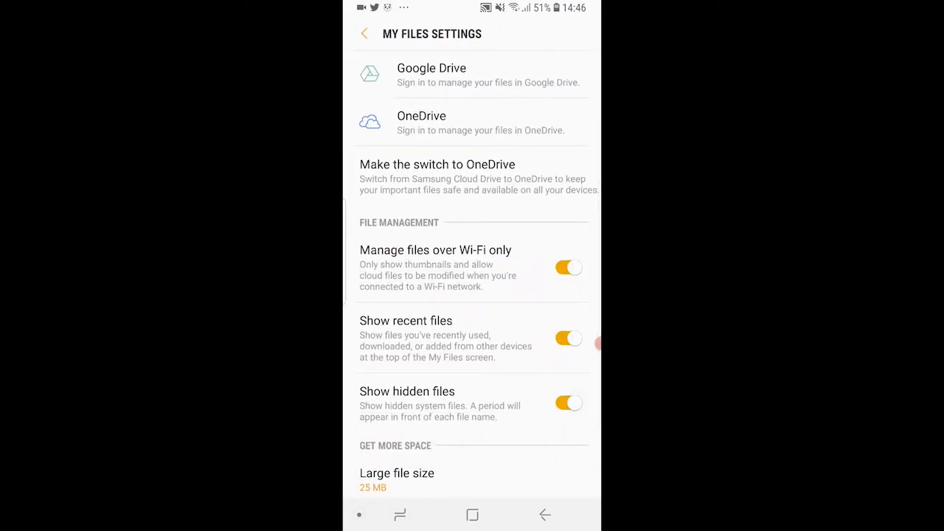